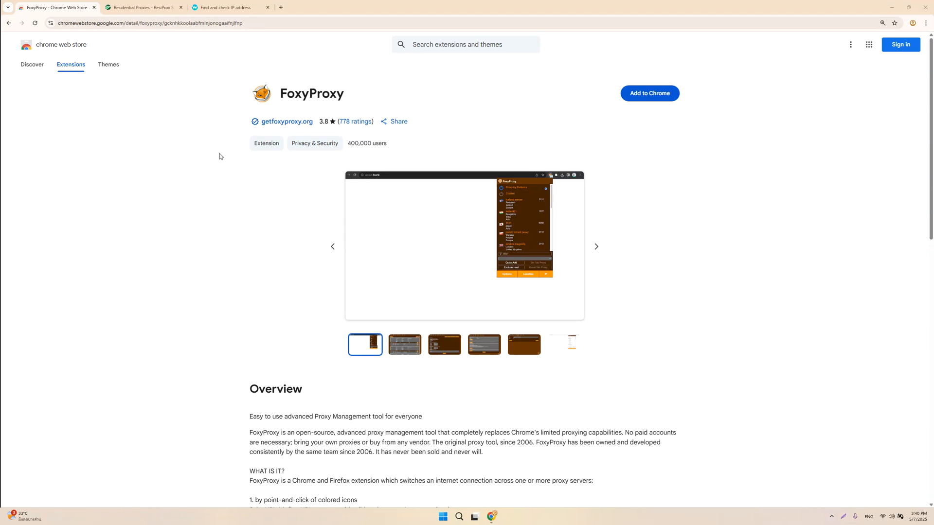
pyautogui.moveTo(210, 137)
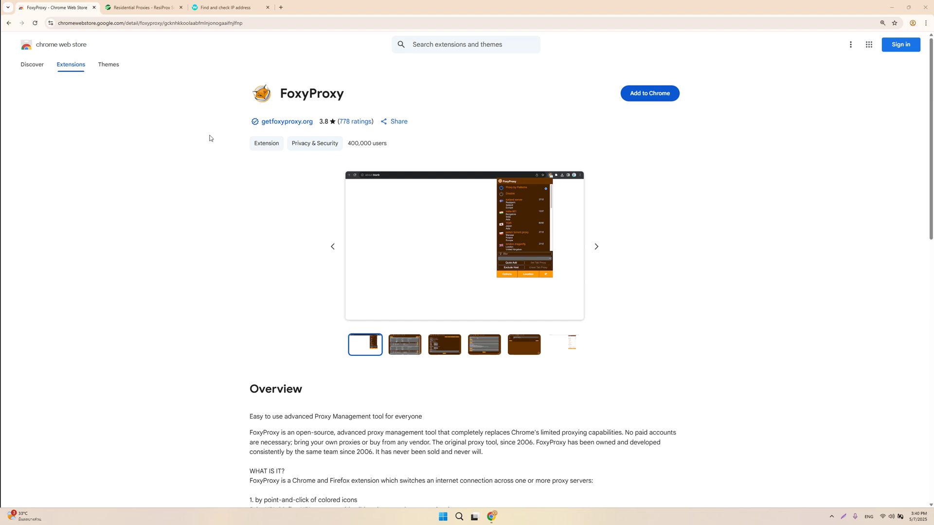
# Install the FoxyProxy extension in Chrome and open its toolbar quick menu.
pyautogui.click(648, 93)
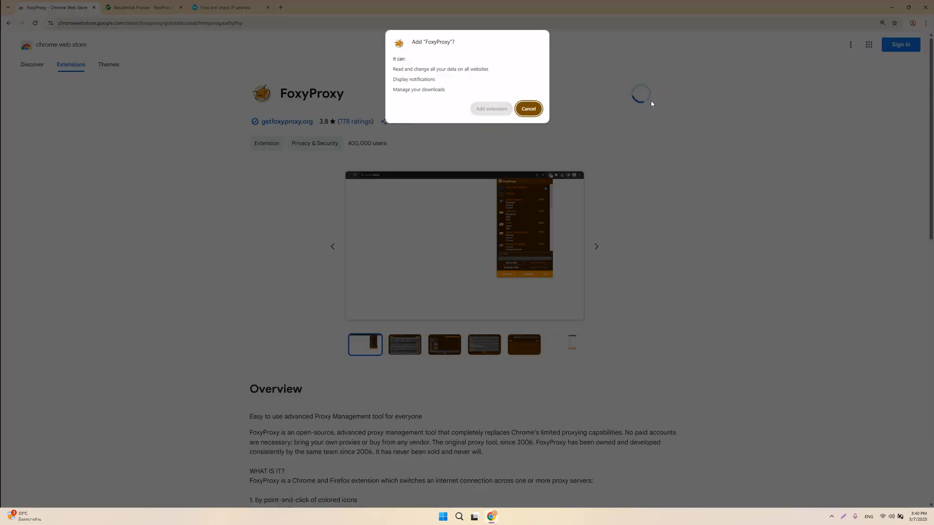
pyautogui.click(528, 109)
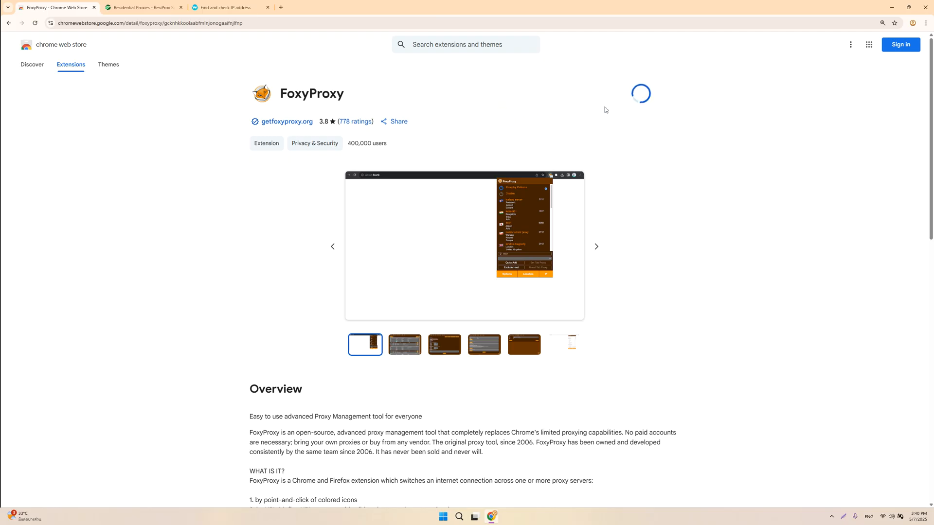
pyautogui.click(641, 93)
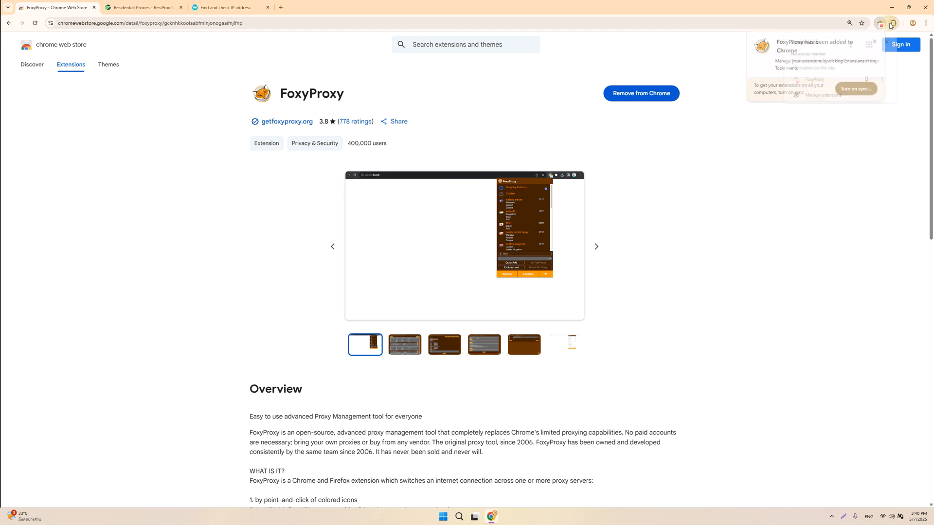
pyautogui.click(880, 23)
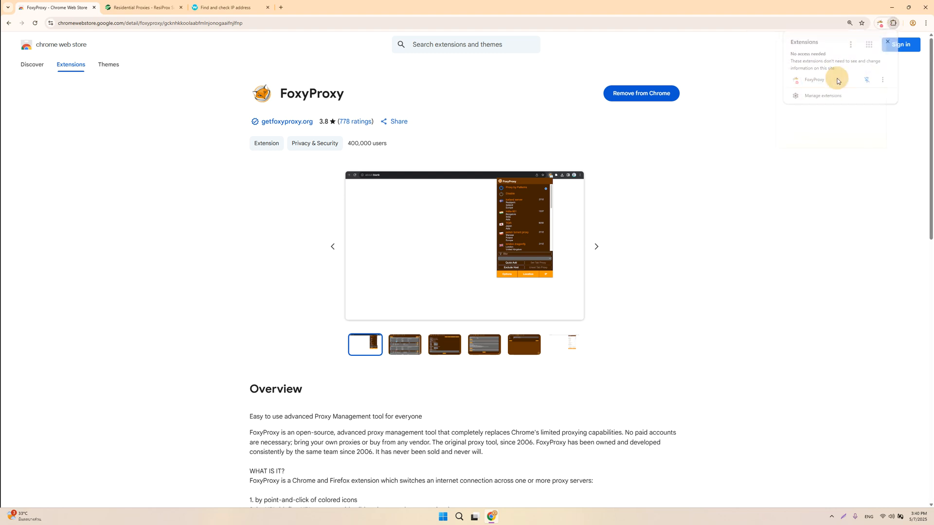
# In FoxyProxy Options under Proxies, add a new proxy entry titled 'ResiProx'.
pyautogui.click(812, 79)
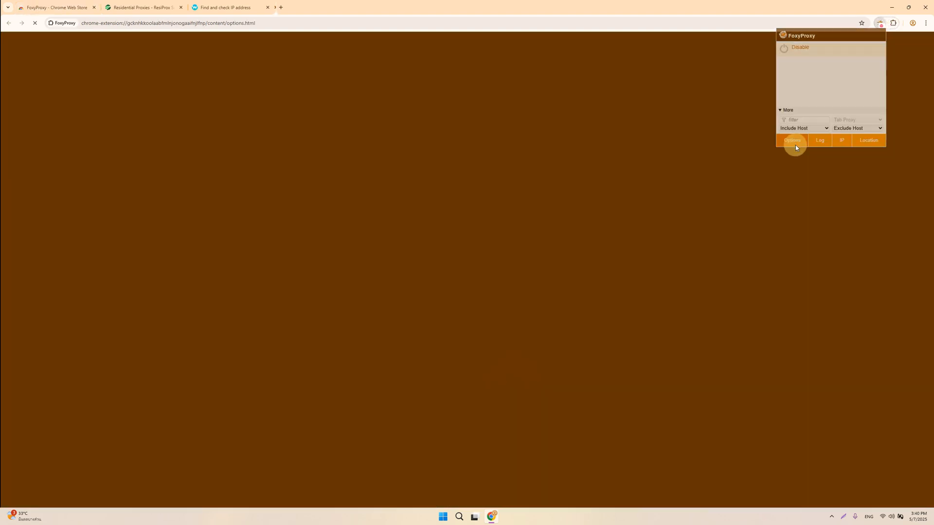
pyautogui.click(792, 140)
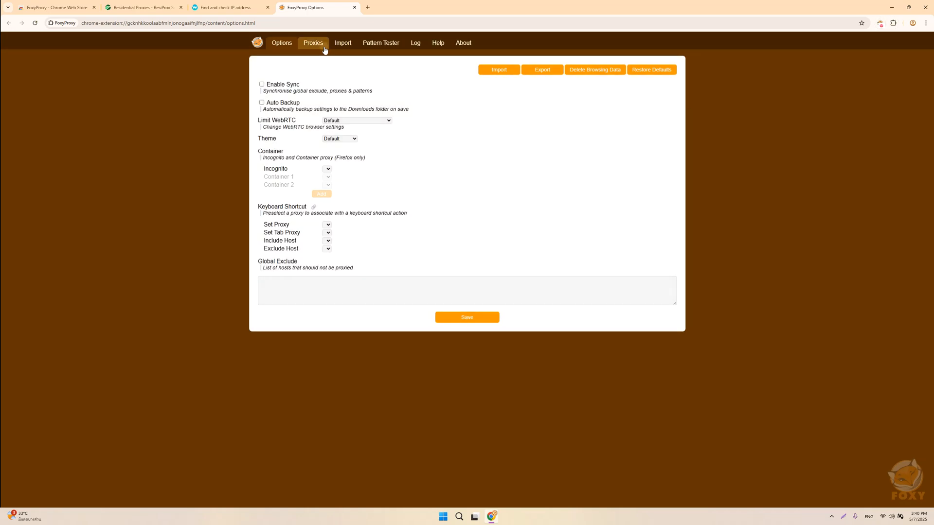
pyautogui.click(312, 42)
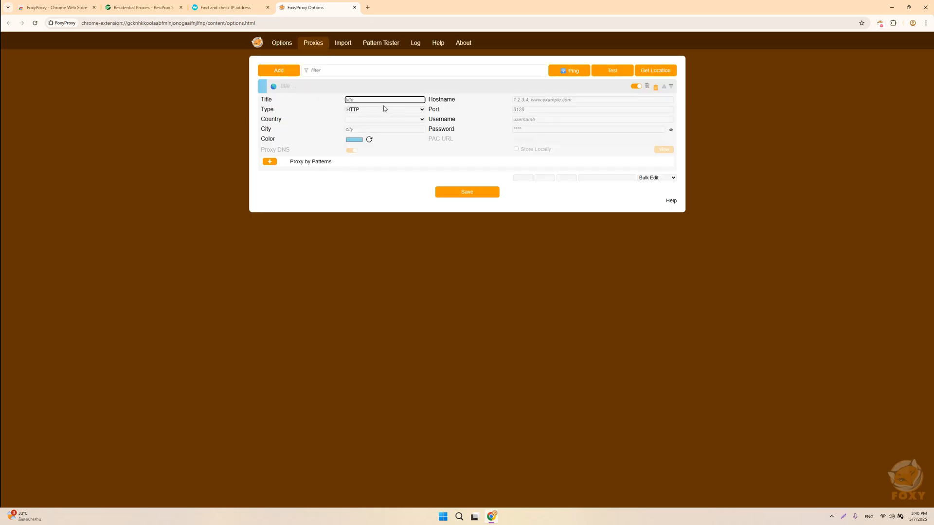
pyautogui.write('ResiProx')
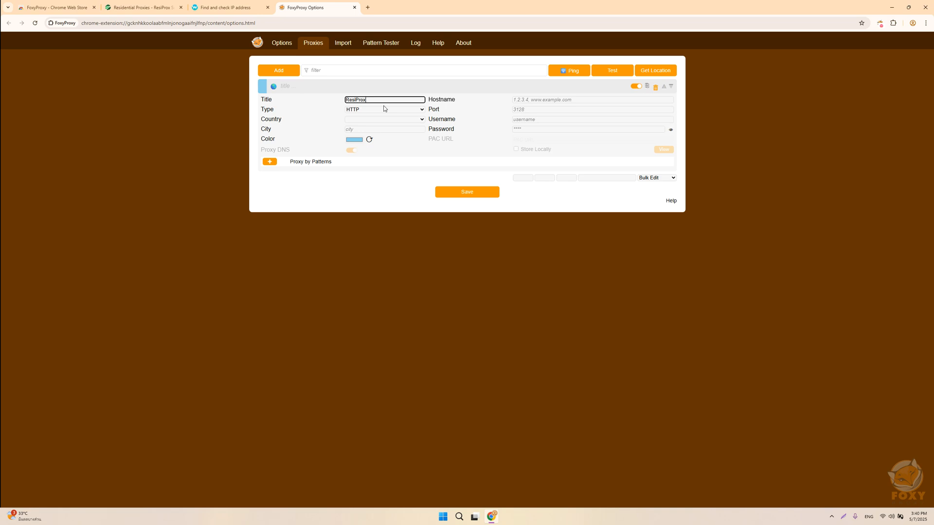
# Select United States on the ResiProx dashboard and copy the proxy host into FoxyProxy's hostname field.
pyautogui.click(143, 7)
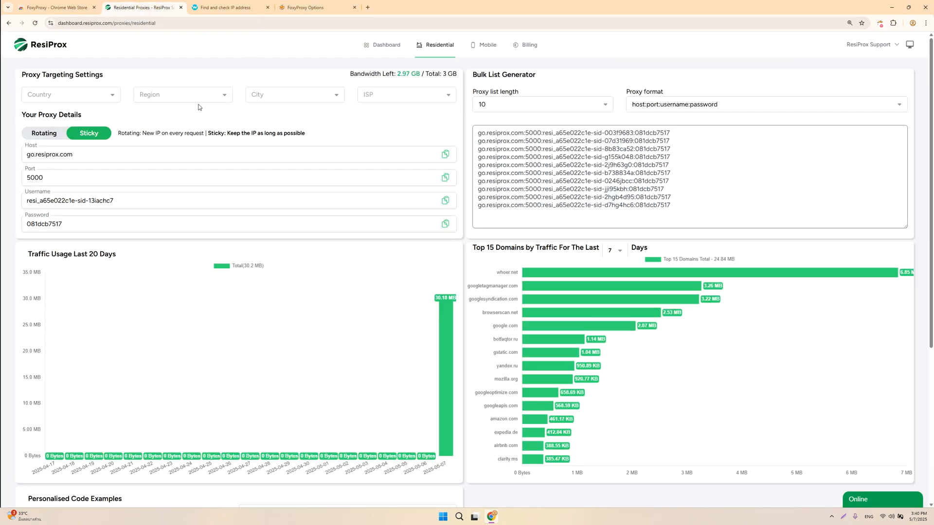
pyautogui.write('uni')
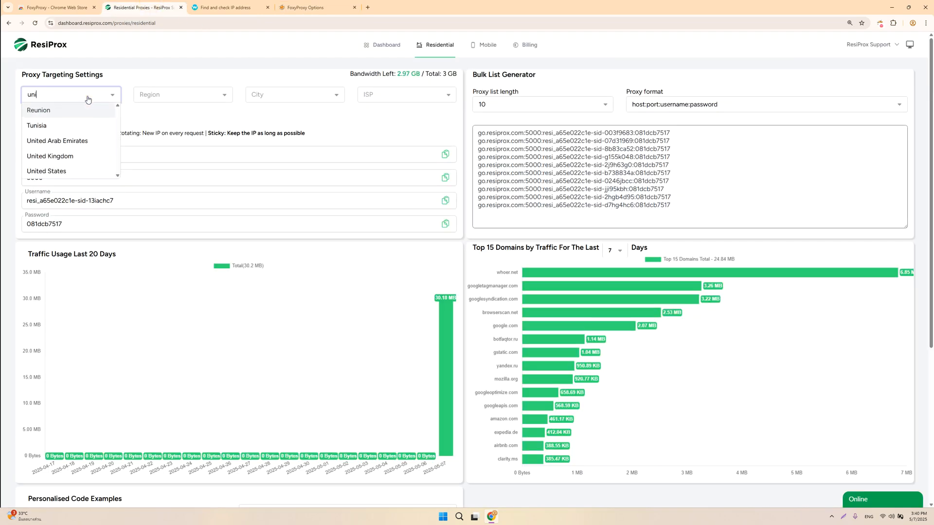
pyautogui.click(54, 171)
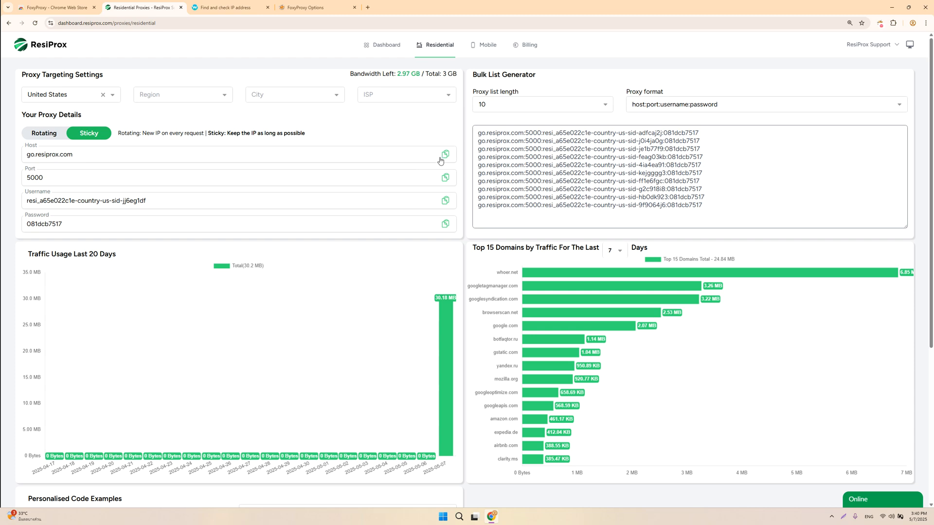
pyautogui.click(303, 7)
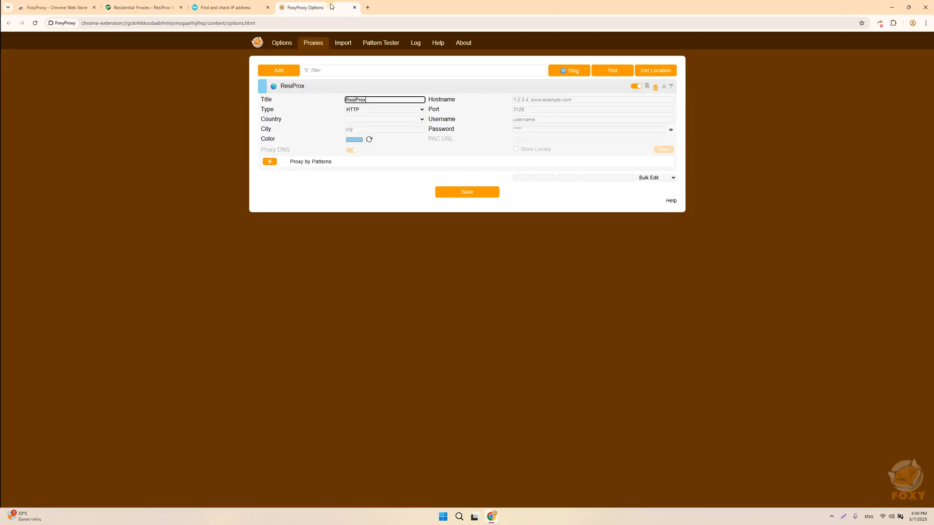
pyautogui.click(593, 109)
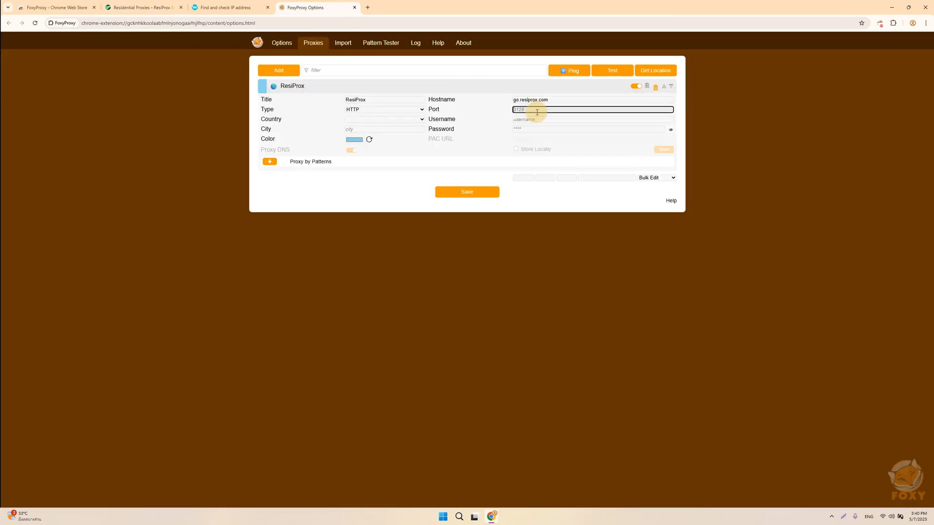
# Enter port 5000 and copy the dashboard username and password into the FoxyProxy profile.
pyautogui.write('5000')
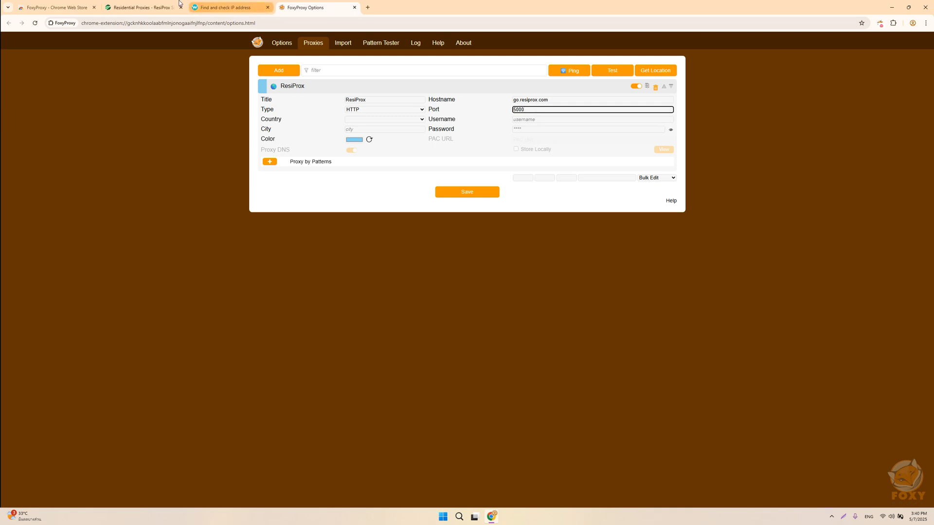
pyautogui.click(140, 7)
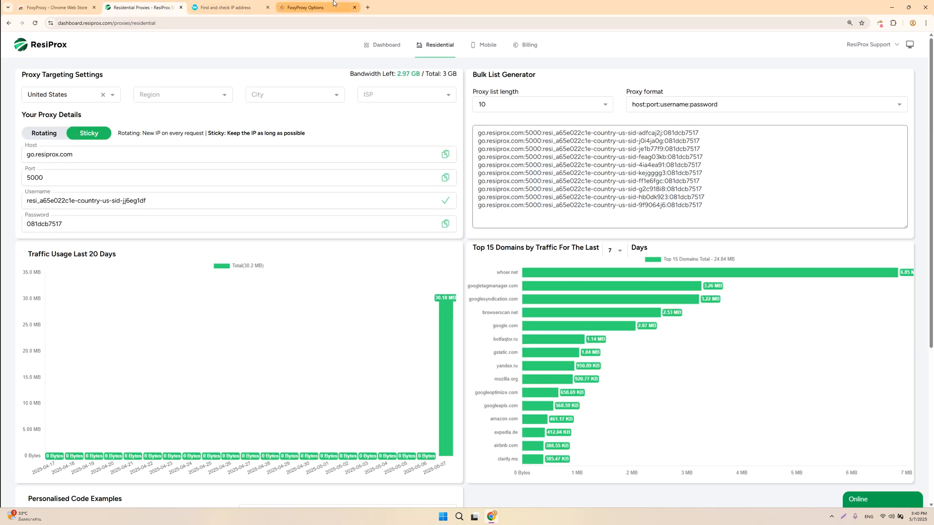
pyautogui.click(304, 7)
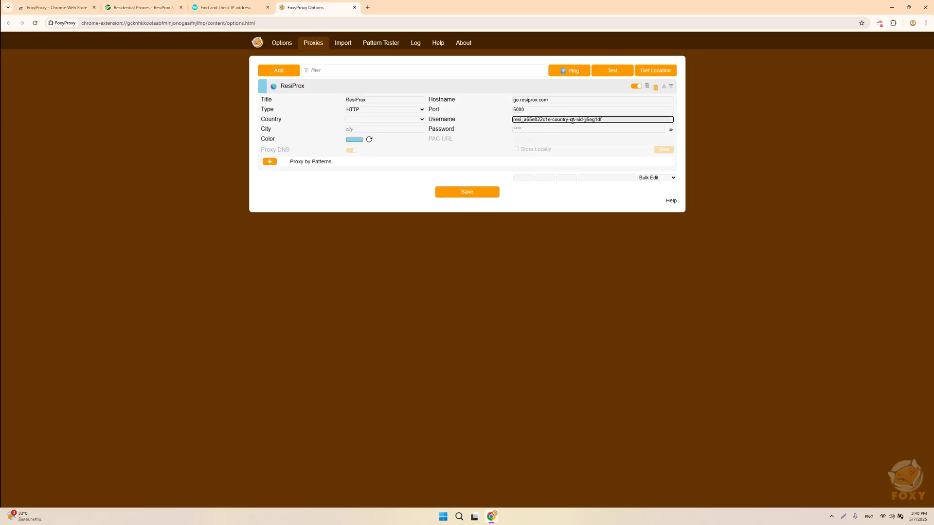
pyautogui.click(143, 8)
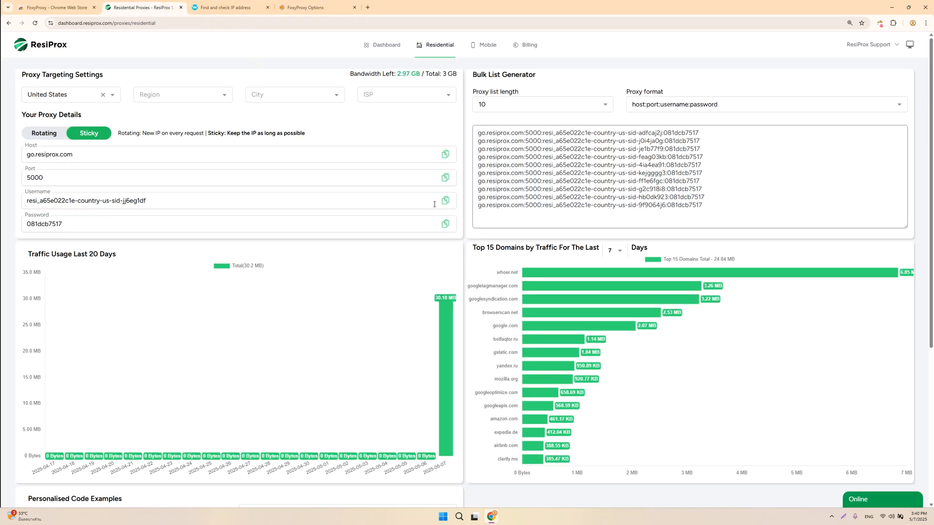
pyautogui.click(304, 7)
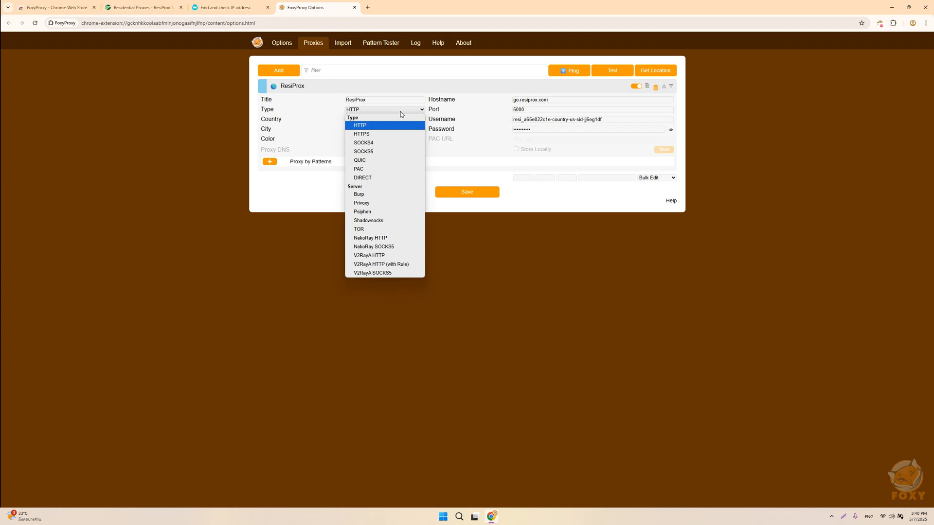
pyautogui.moveTo(384, 151)
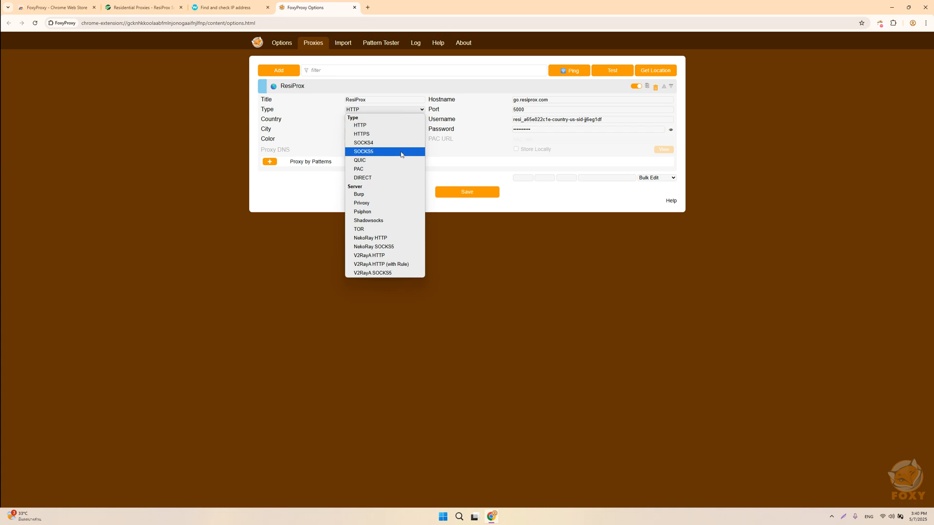
# Switch the ResiProx type from SOCKS5 back to HTTP and save the profile.
pyautogui.click(363, 151)
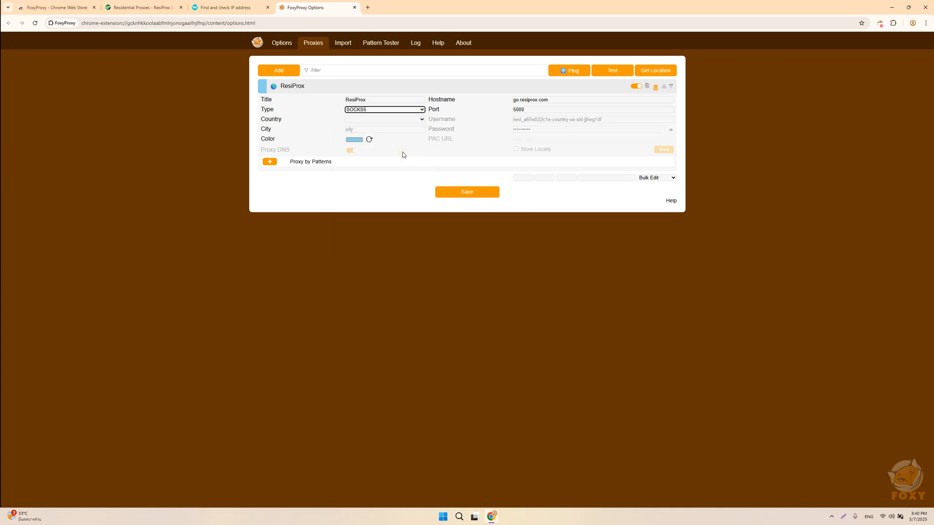
pyautogui.moveTo(459, 125)
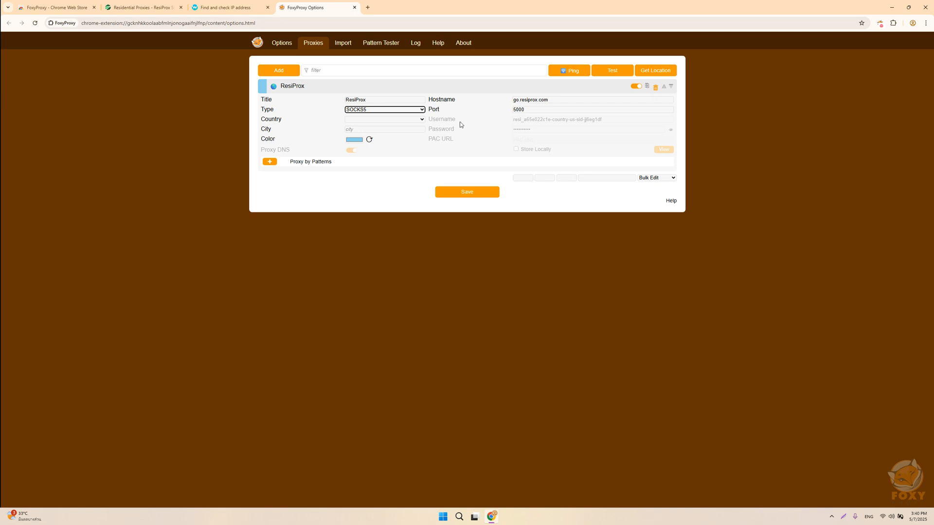
pyautogui.moveTo(428, 116)
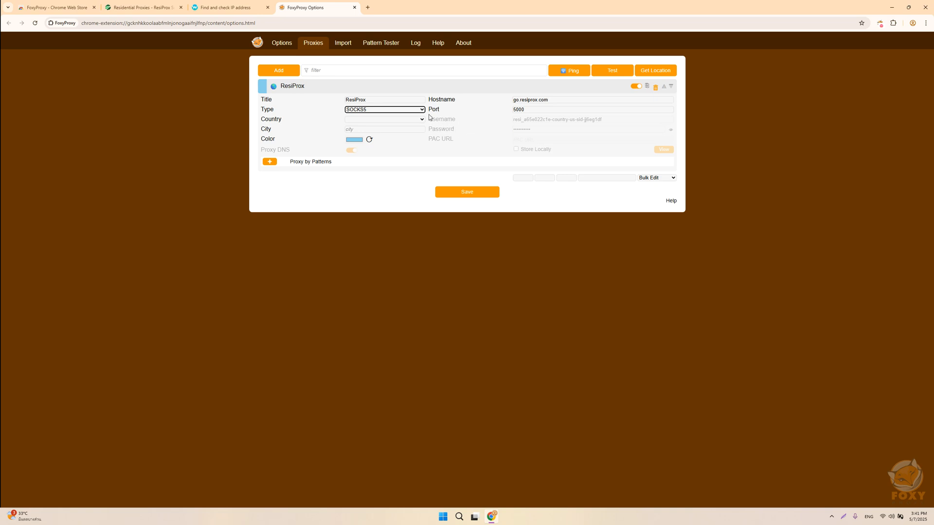
pyautogui.click(384, 108)
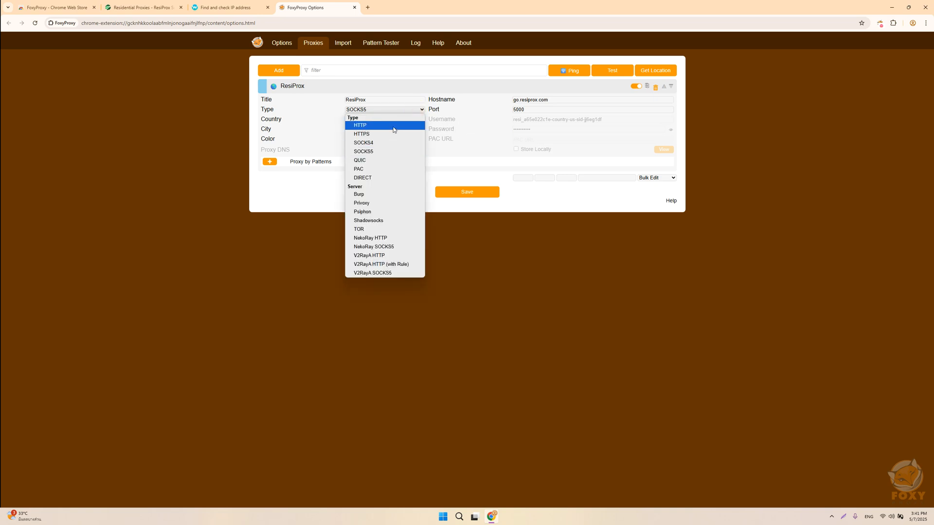
pyautogui.click(360, 125)
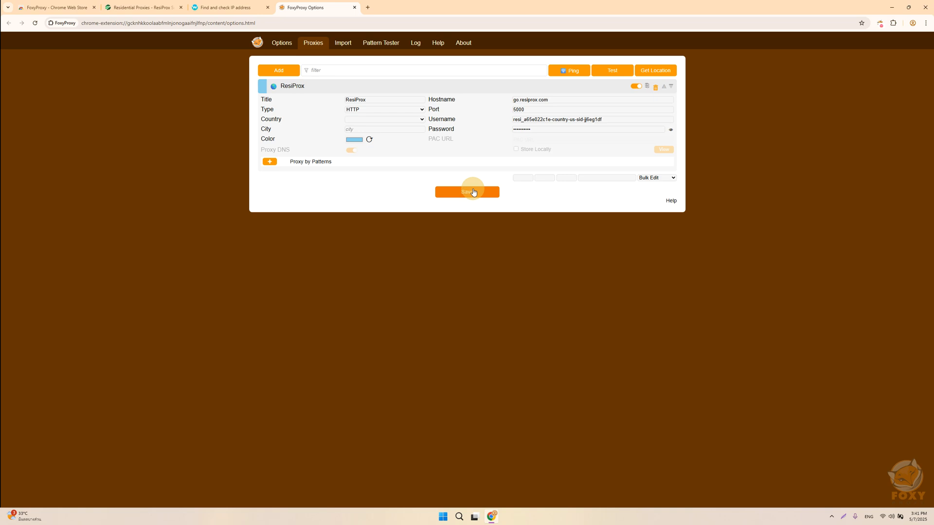
pyautogui.click(466, 191)
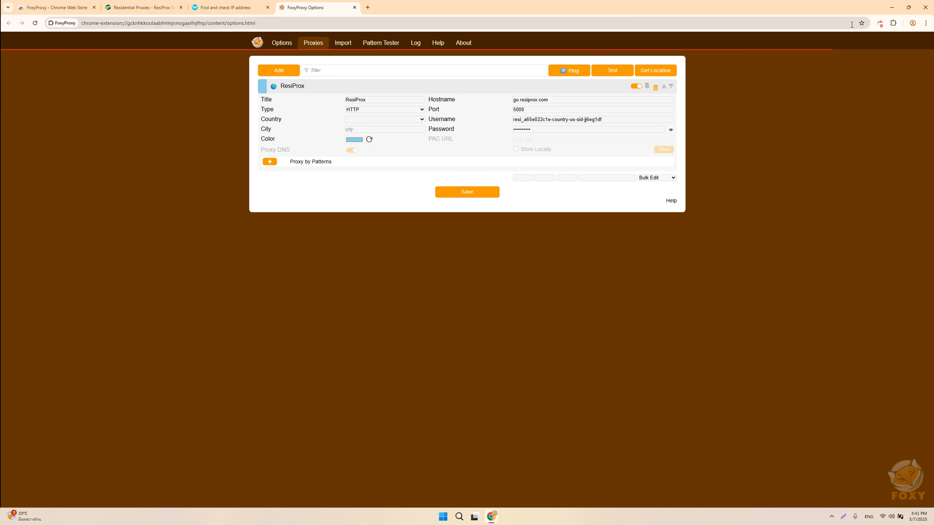
# Enable the ResiProx proxy from FoxyProxy's toolbar menu and switch to the whoer.net tab.
pyautogui.click(879, 23)
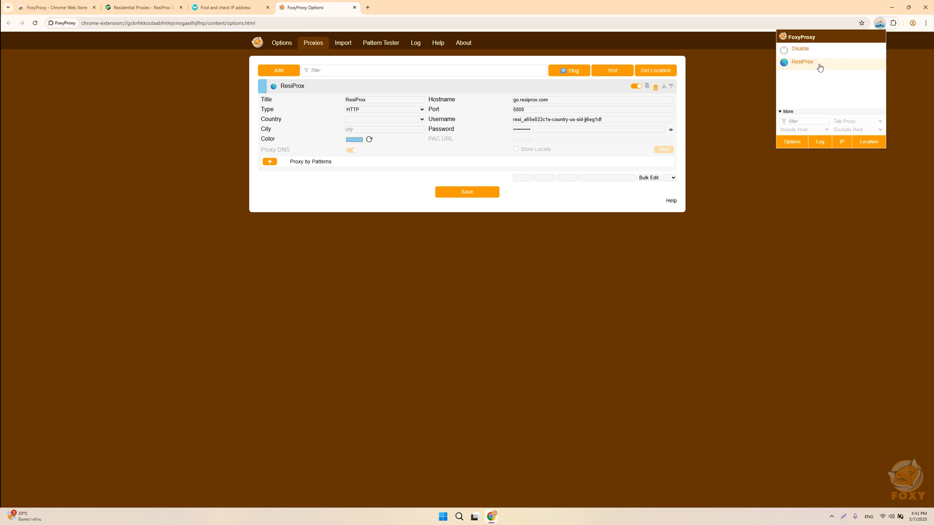
pyautogui.moveTo(403, 40)
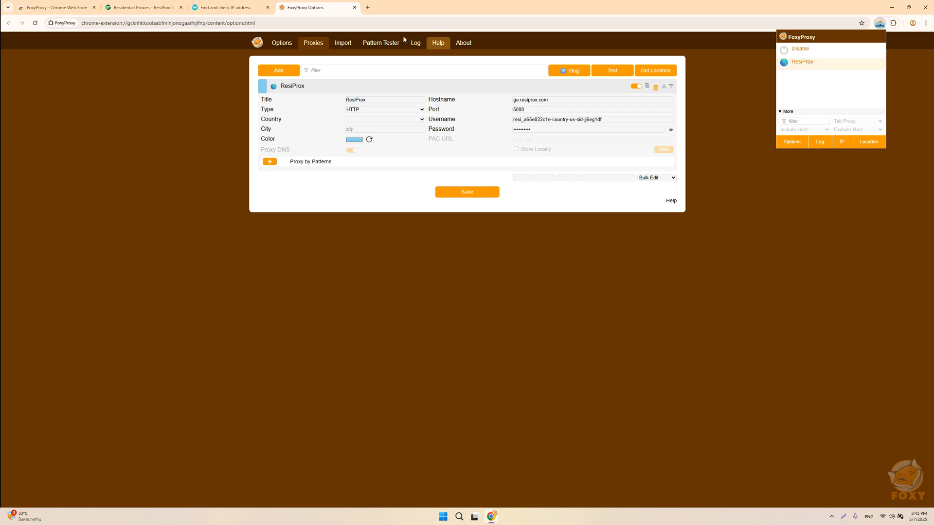
pyautogui.click(229, 7)
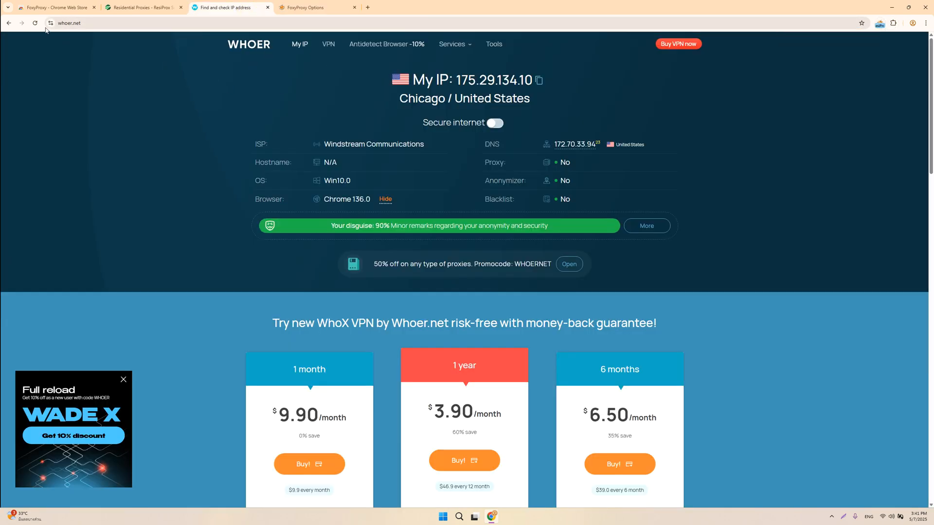
# Reload whoer.net and dismiss the proxy sign-in prompt to see the Chicago, United States IP.
pyautogui.click(34, 23)
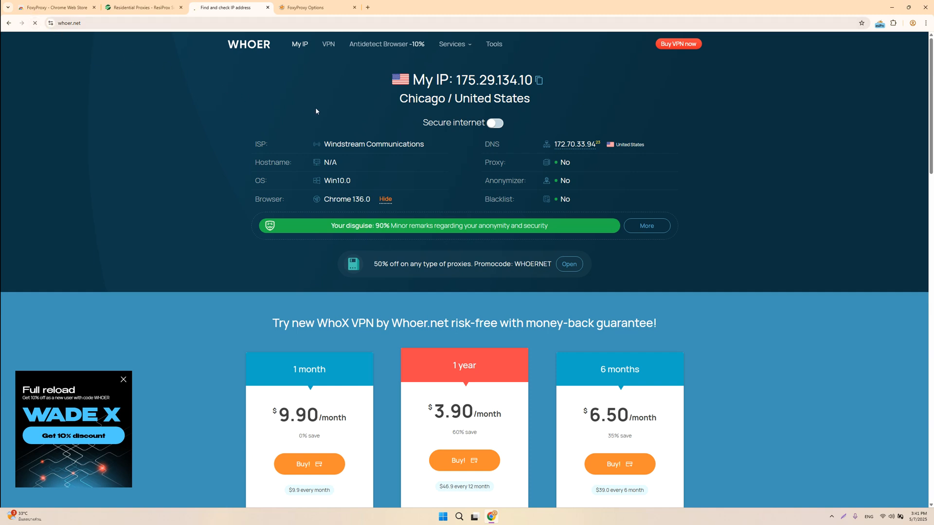
pyautogui.moveTo(389, 98)
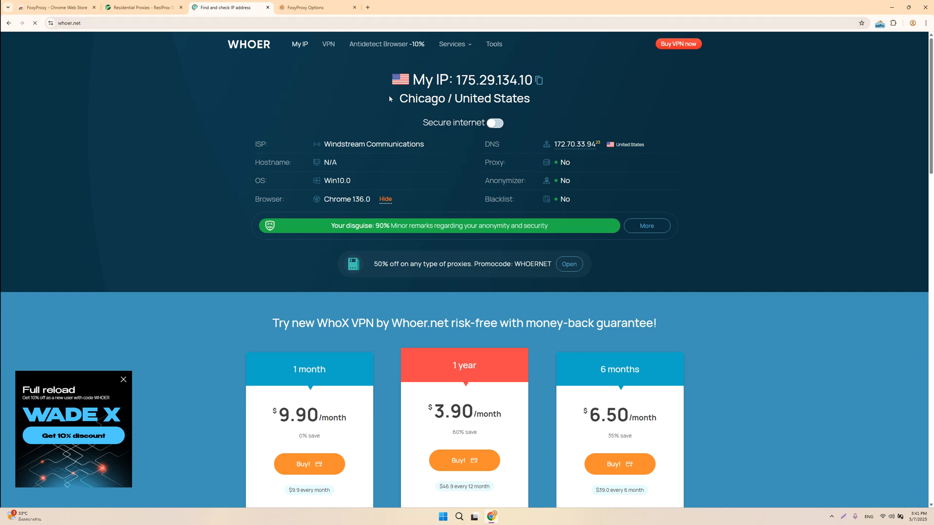
pyautogui.moveTo(451, 93)
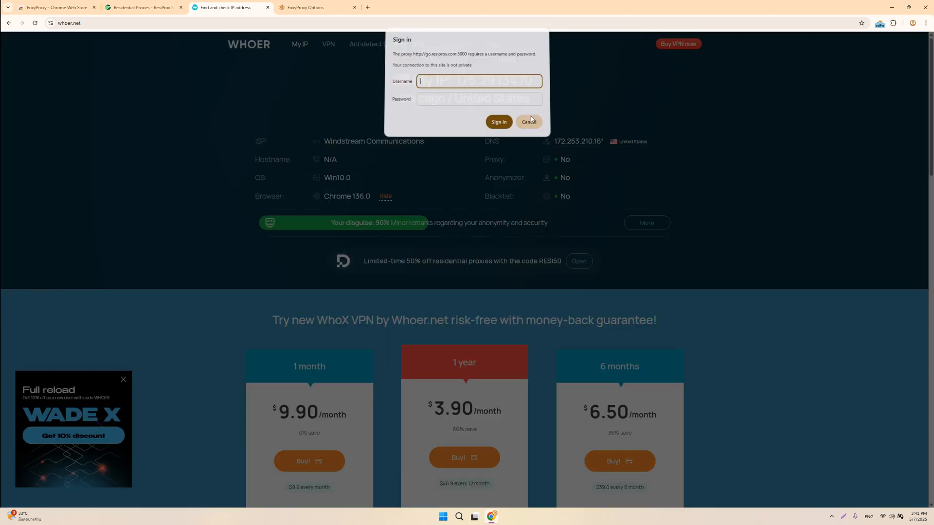
pyautogui.click(528, 122)
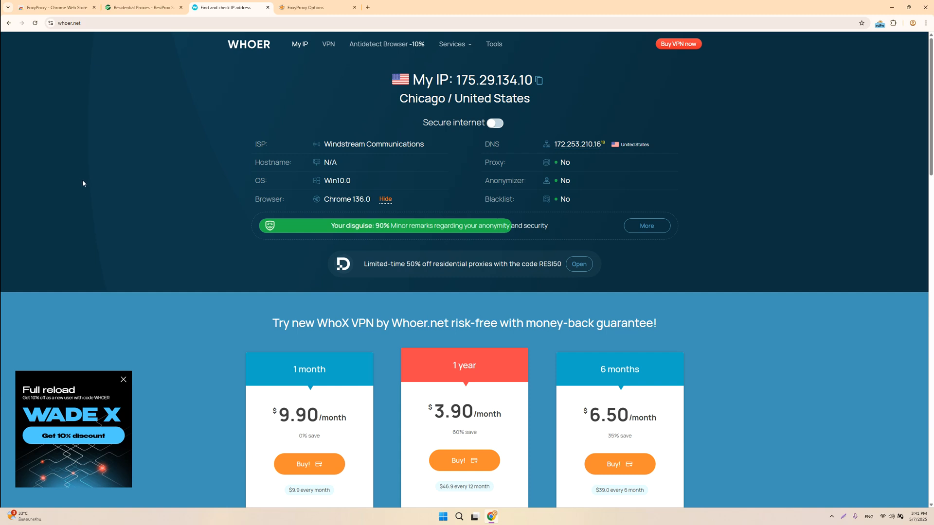
pyautogui.moveTo(92, 181)
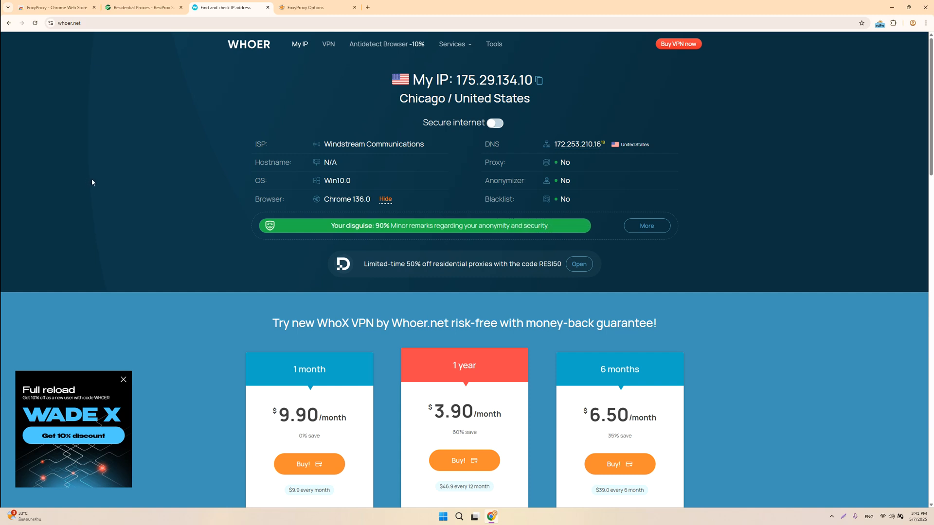
pyautogui.moveTo(19, 186)
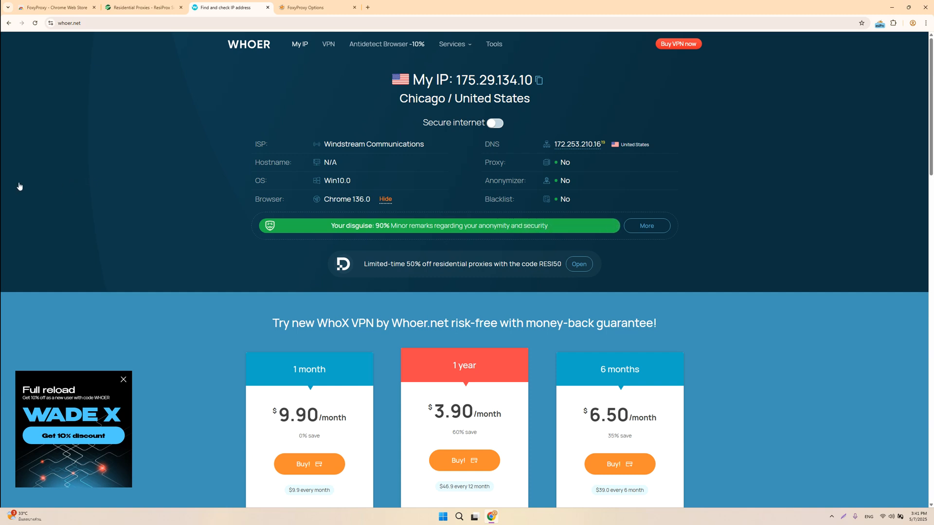